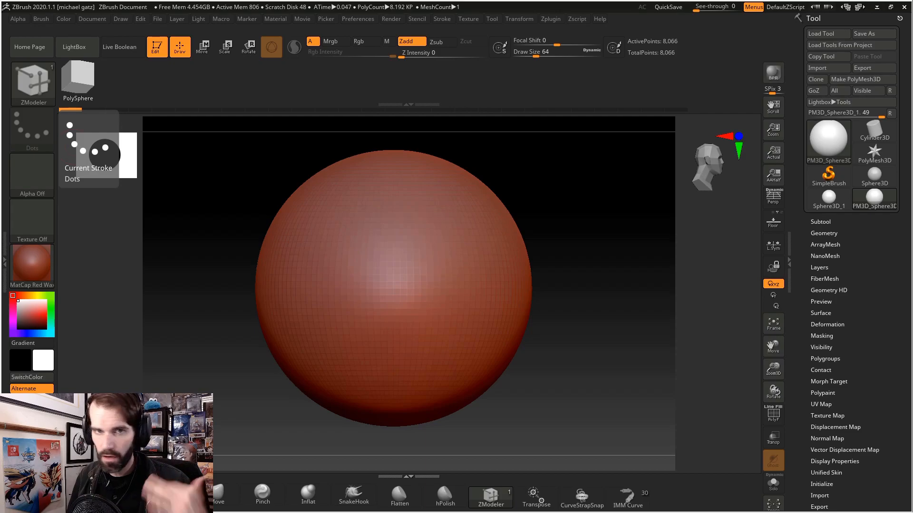
- Switch to the ZModeler brush with Delete set to A Single Poly target
{"action": "left_click", "coordinate": [335, 253]}
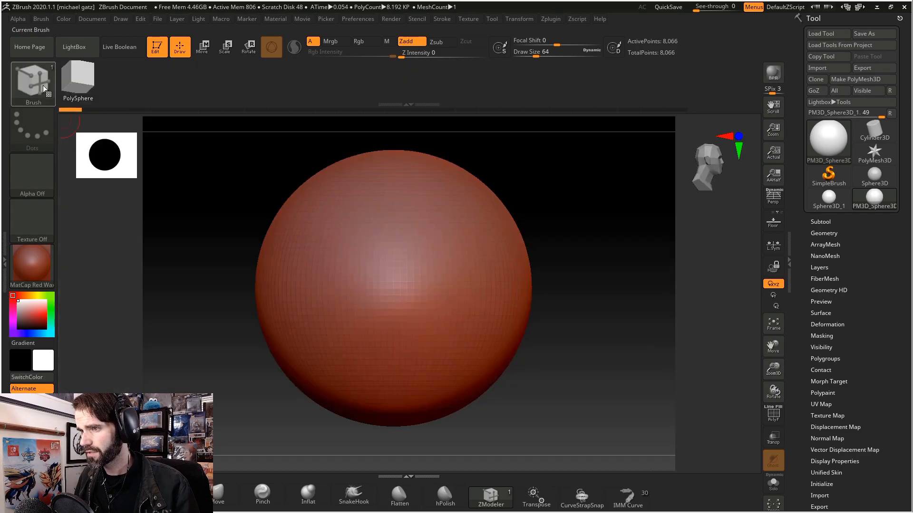
{"action": "left_click", "coordinate": [33, 78]}
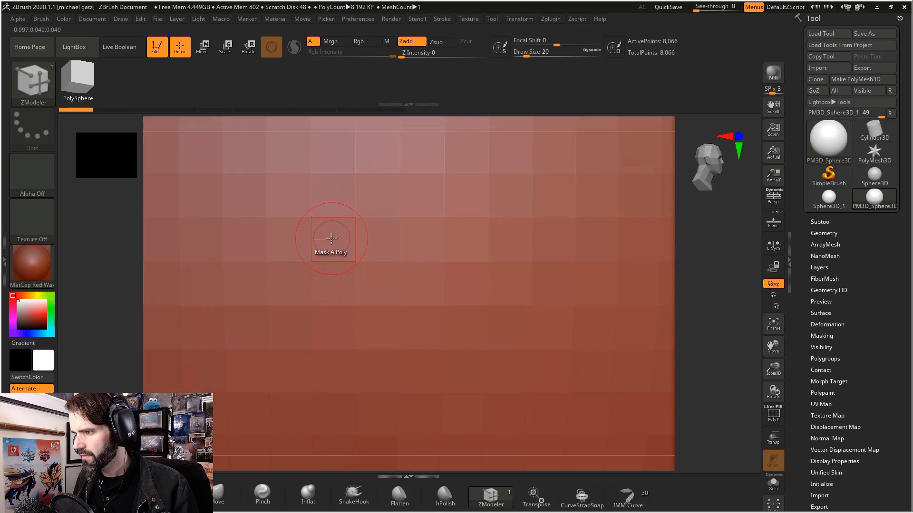
{"action": "left_click", "coordinate": [331, 238]}
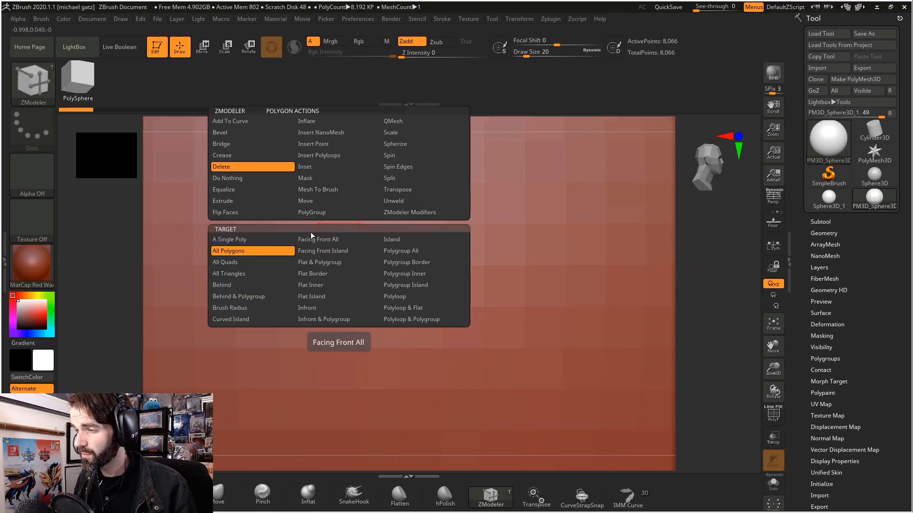
{"action": "mouse_move", "coordinate": [252, 178]}
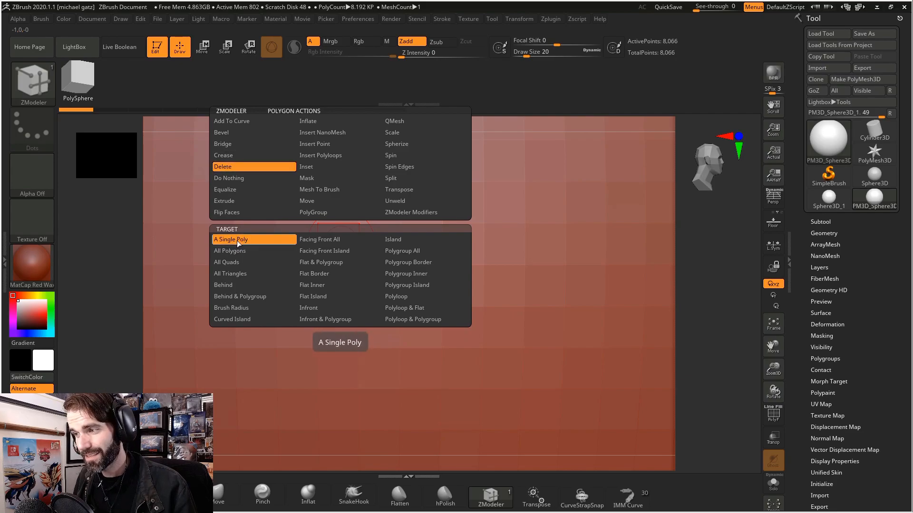
{"action": "left_click", "coordinate": [231, 239]}
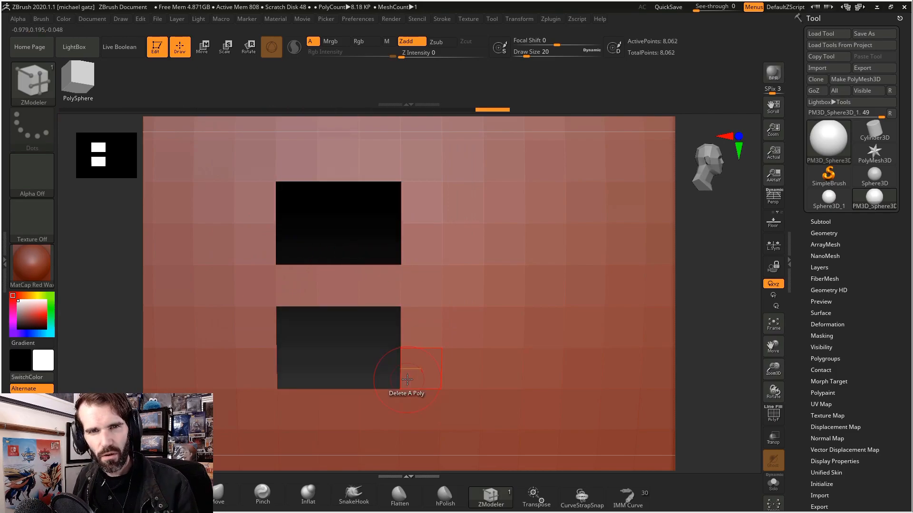
- Set the ZModeler polygon action to Bridge with the Connected Polys target
{"action": "left_click", "coordinate": [407, 379]}
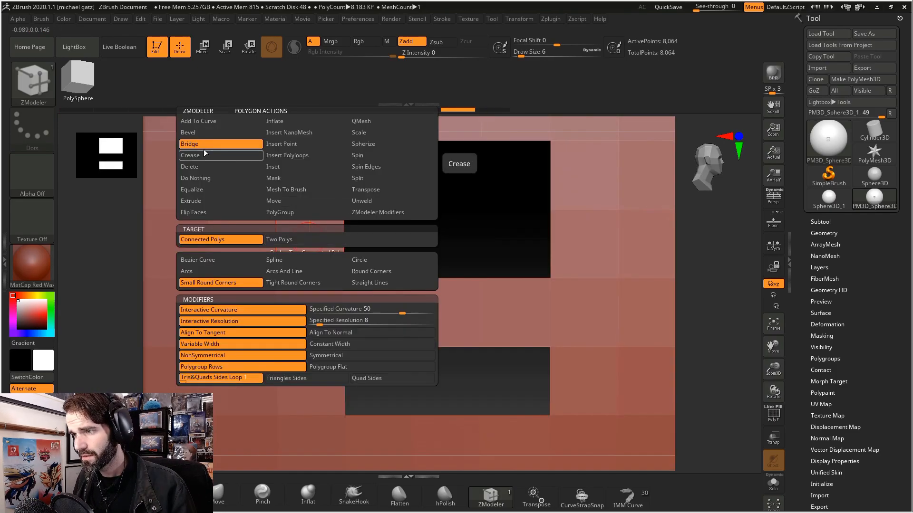
{"action": "left_click", "coordinate": [189, 155]}
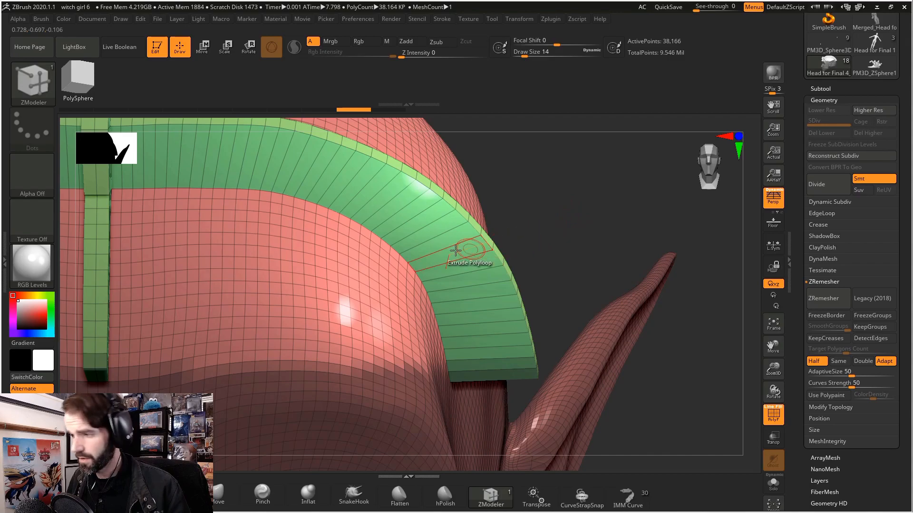
{"action": "mouse_move", "coordinate": [297, 268]}
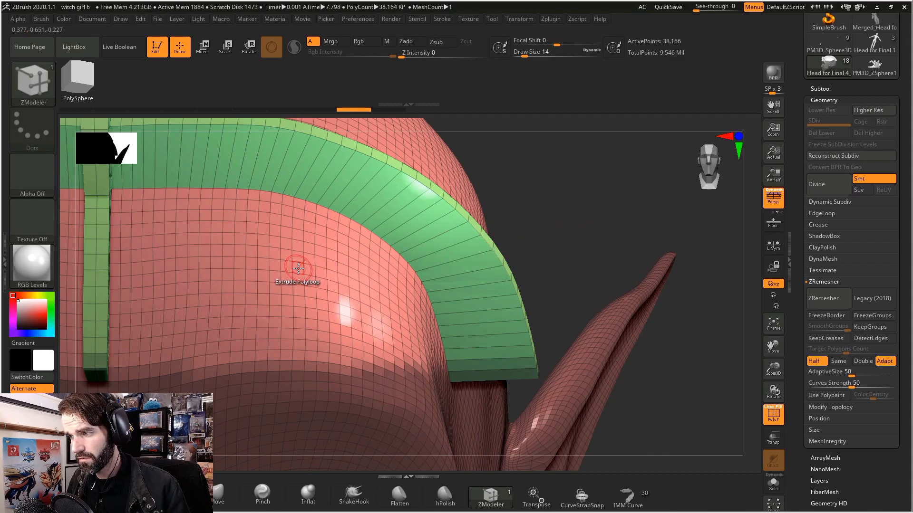
{"action": "left_click", "coordinate": [296, 267]}
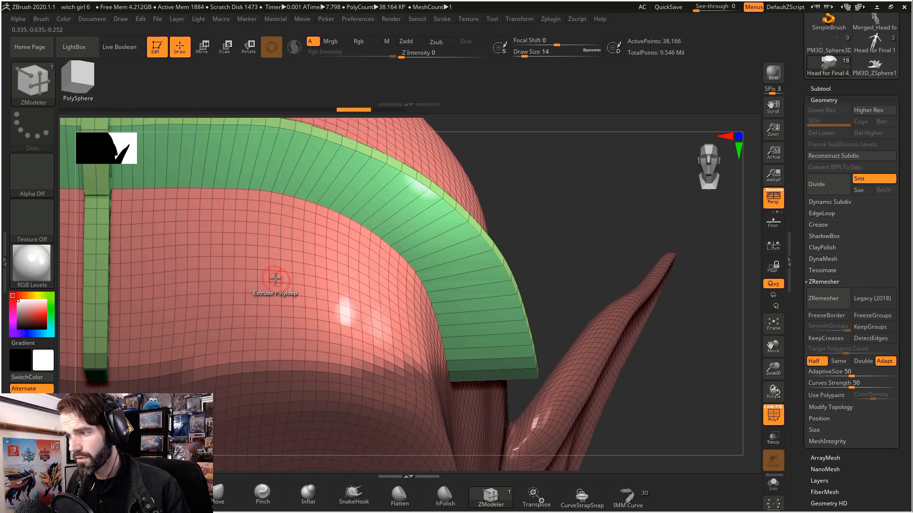
{"action": "left_click", "coordinate": [275, 279]}
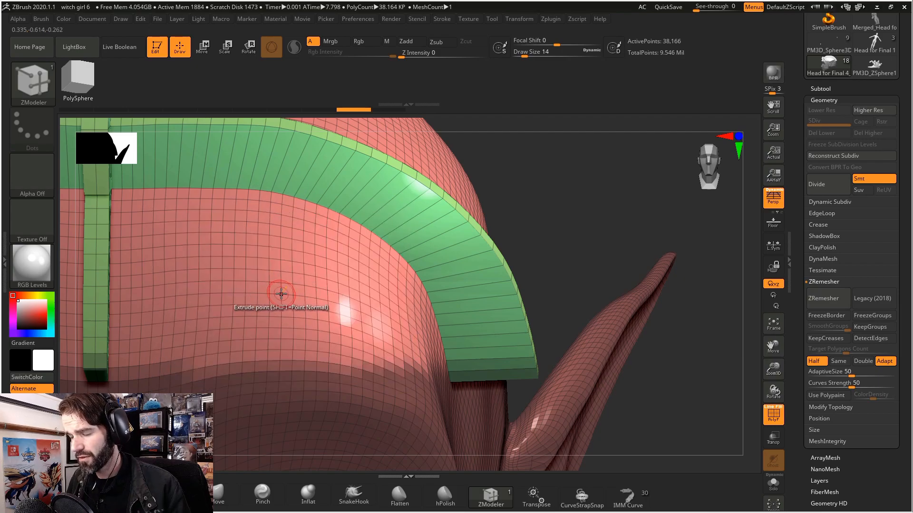
{"action": "left_click", "coordinate": [281, 293]}
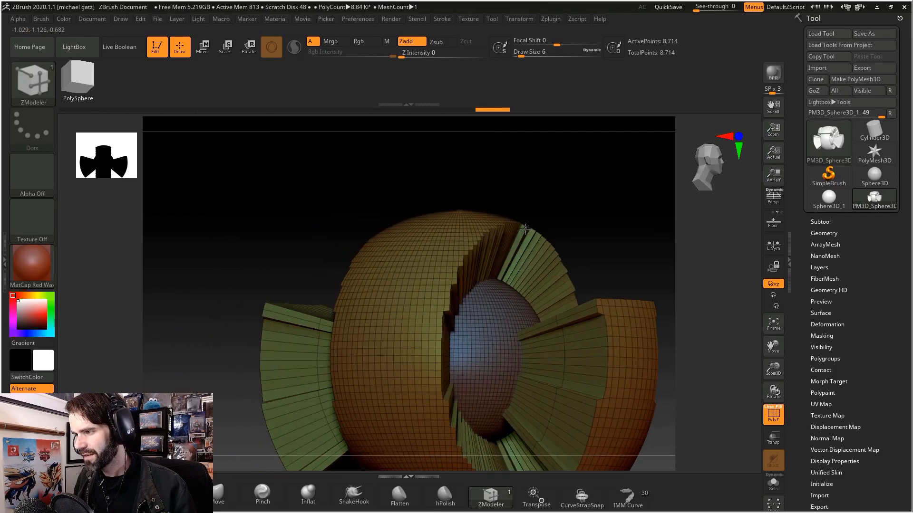
- Drag on a polyloop of the sphere to extrude it outward into a thick flange
{"action": "left_click_drag", "start_coordinate": [524, 227], "coordinate": [384, 252]}
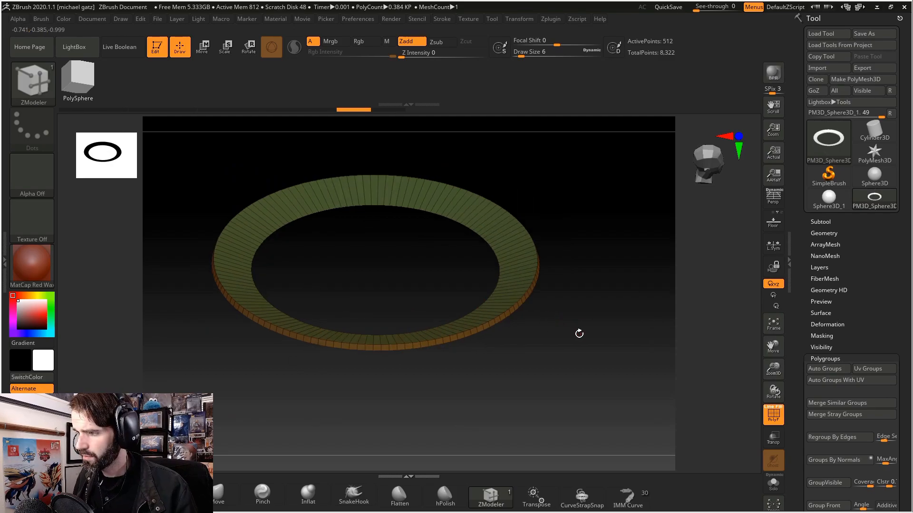
- Hide everything except the extruded polyloop, leaving a thin flat ring
{"action": "left_click", "coordinate": [359, 42]}
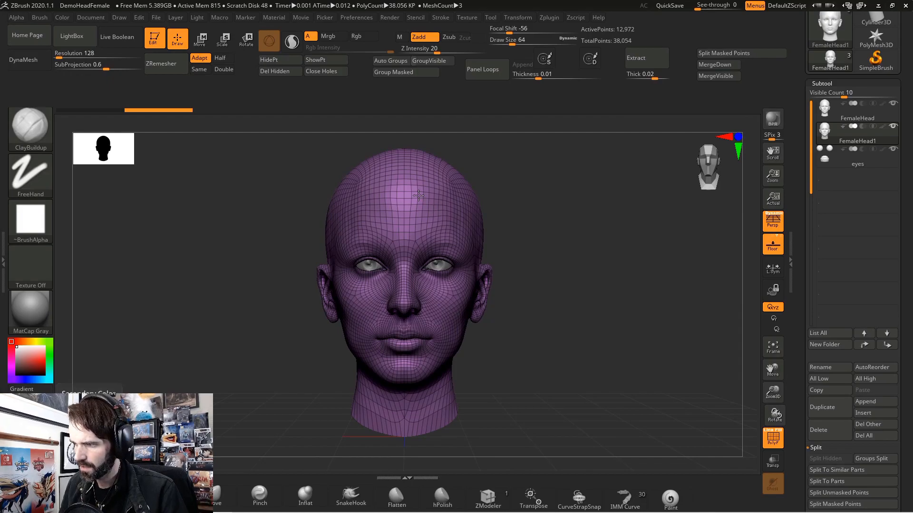
{"action": "mouse_move", "coordinate": [826, 407]}
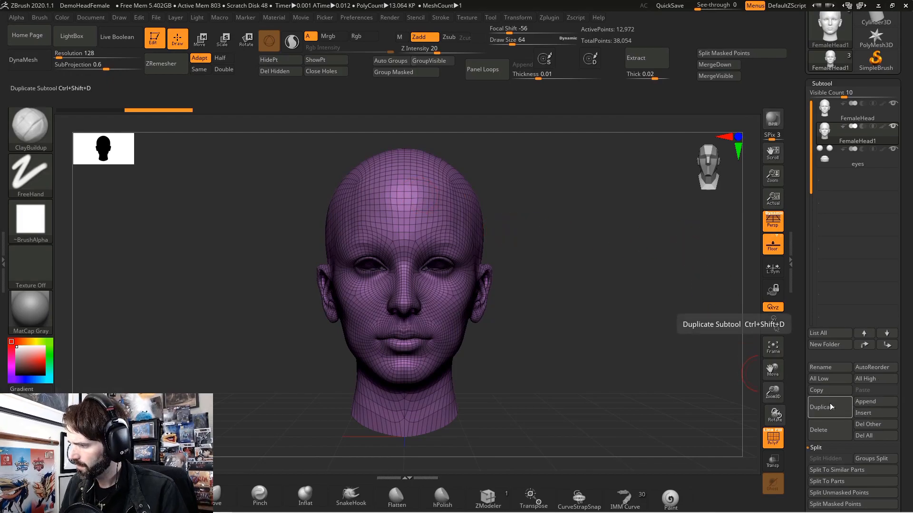
- Duplicate the DemoHeadFemale head subtool to create FemaleHead2
{"action": "left_click", "coordinate": [821, 408]}
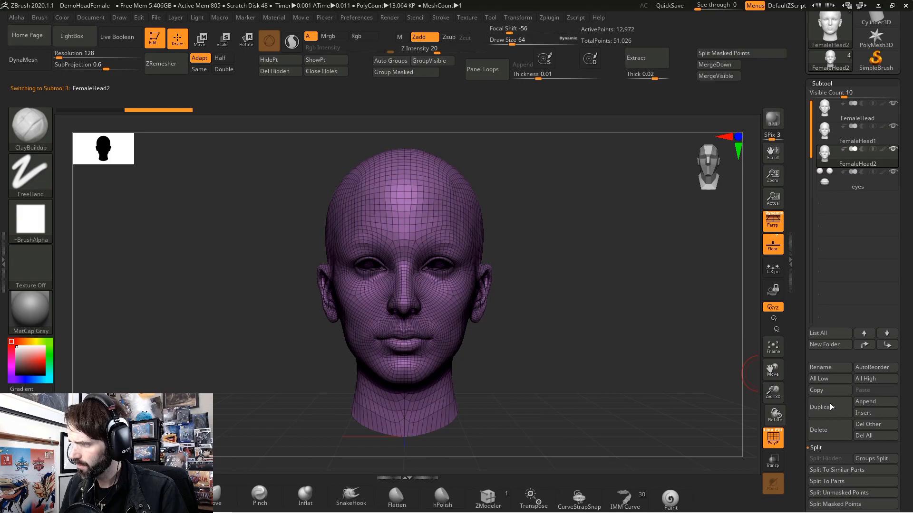
{"action": "left_click", "coordinate": [856, 129]}
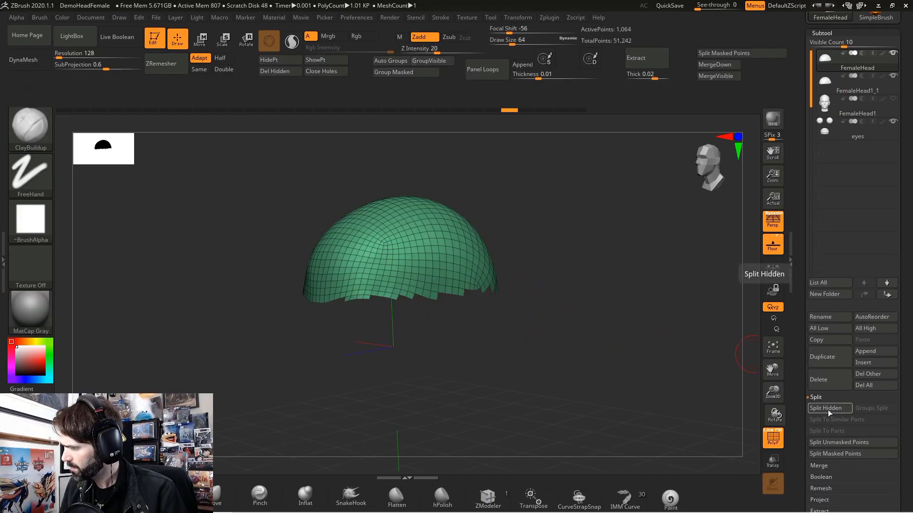
- Split Hidden on the duplicate so the skull-top dome becomes its own subtool
{"action": "left_click", "coordinate": [826, 407]}
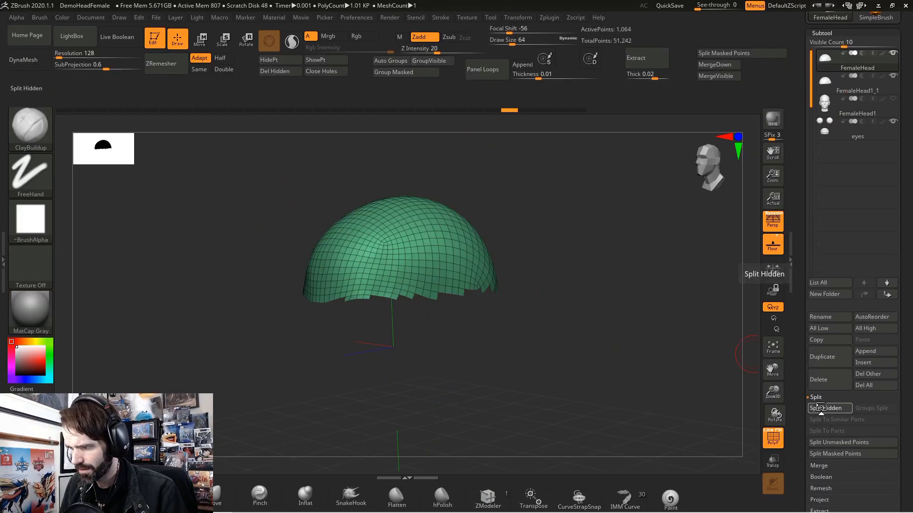
{"action": "left_click", "coordinate": [829, 407]}
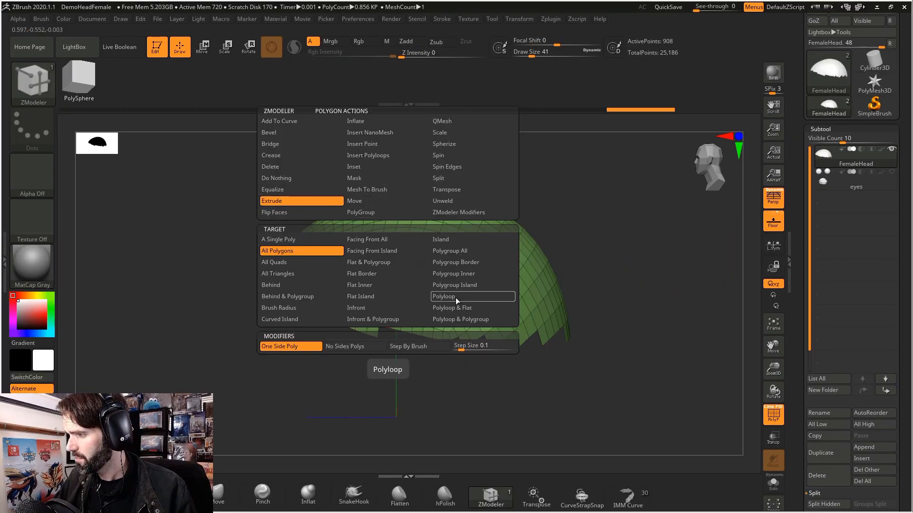
- Set the ZModeler Extrude action on the dome cap to the Polyloop target
{"action": "left_click", "coordinate": [443, 296]}
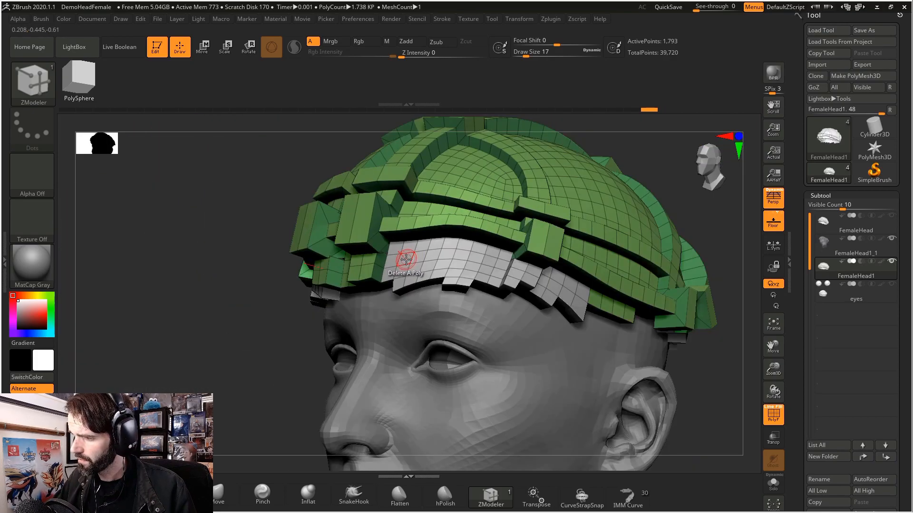
- Delete the grey polygon strip under the helmet rim and orbit to check the shell
{"action": "left_click", "coordinate": [405, 260]}
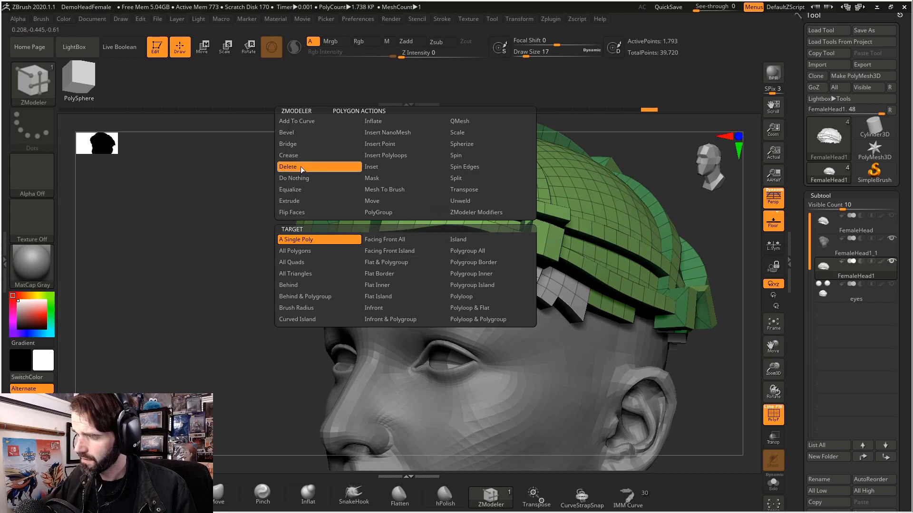
{"action": "left_click", "coordinate": [288, 166]}
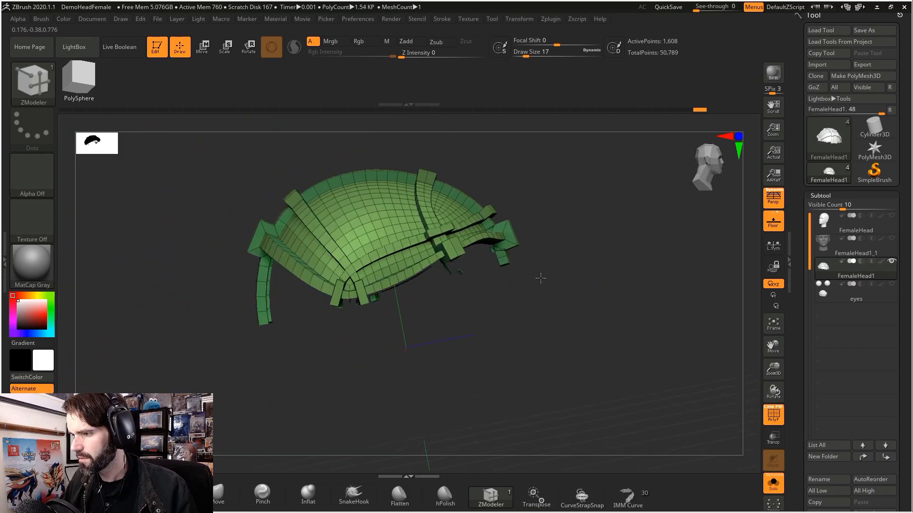
{"action": "left_click_drag", "start_coordinate": [541, 278], "coordinate": [495, 280]}
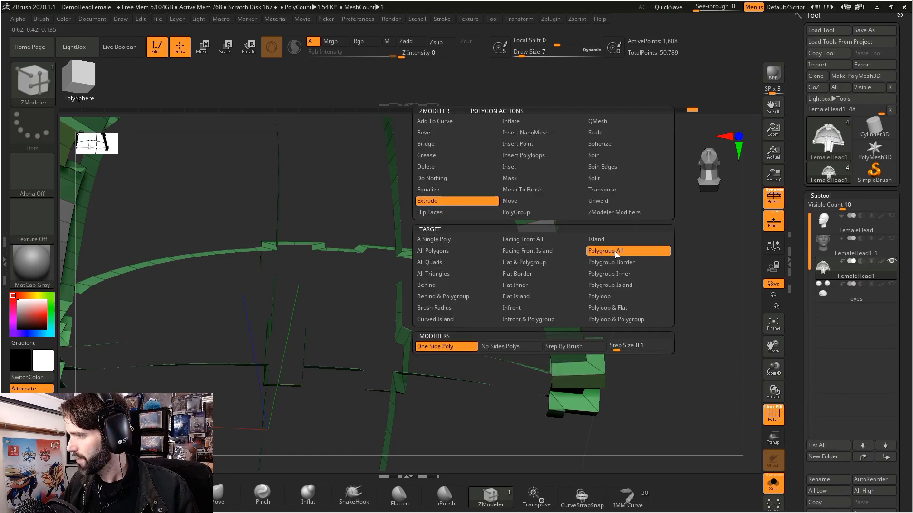
- Set the ZModeler Extrude target on the helmet shell to Polygroup All
{"action": "left_click", "coordinate": [605, 250]}
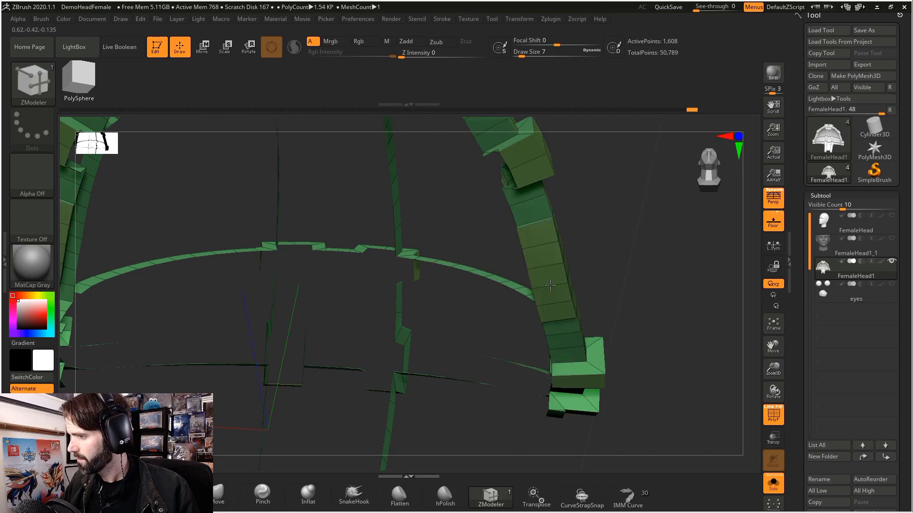